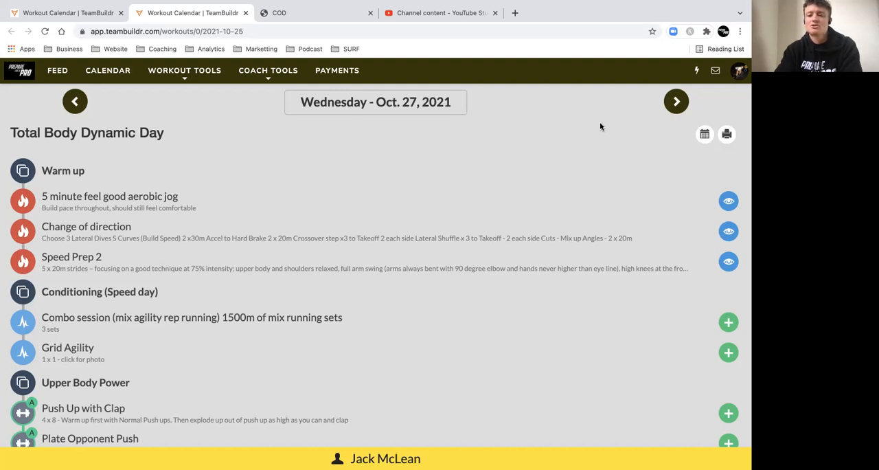
mouse_move(223, 166)
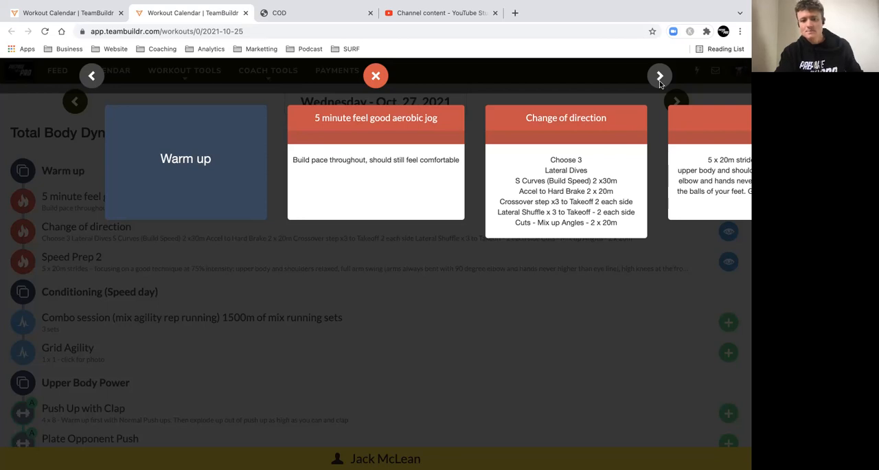
Step: Advance the card carousel through Speed Prep 2 and Conditioning to the Combo session card
click(659, 75)
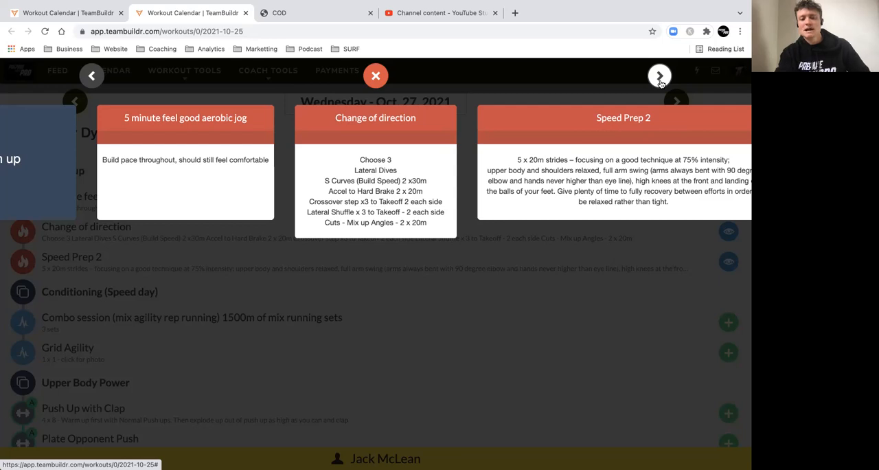
click(660, 75)
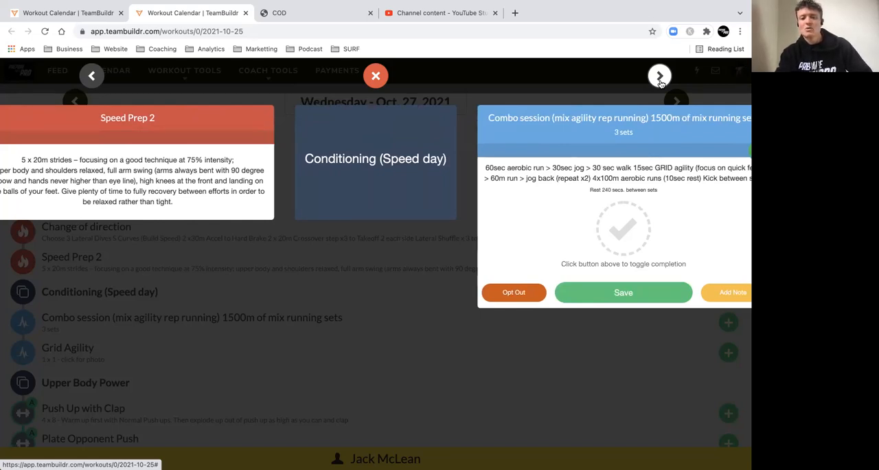
click(660, 74)
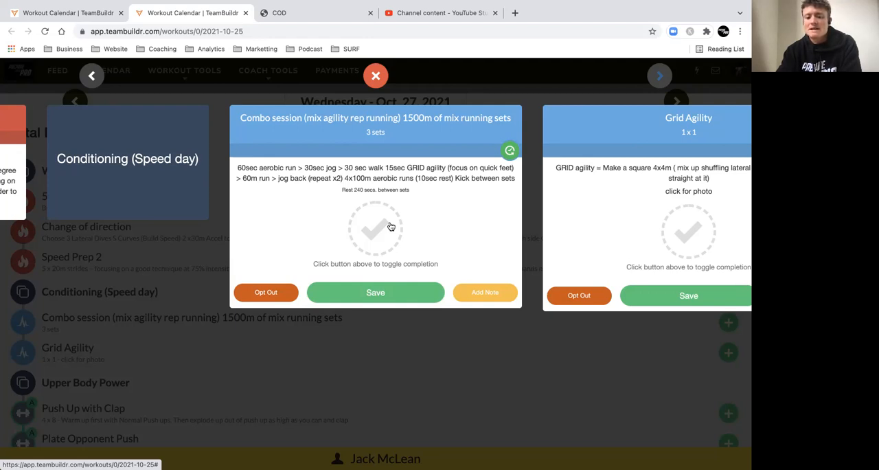
mouse_move(323, 177)
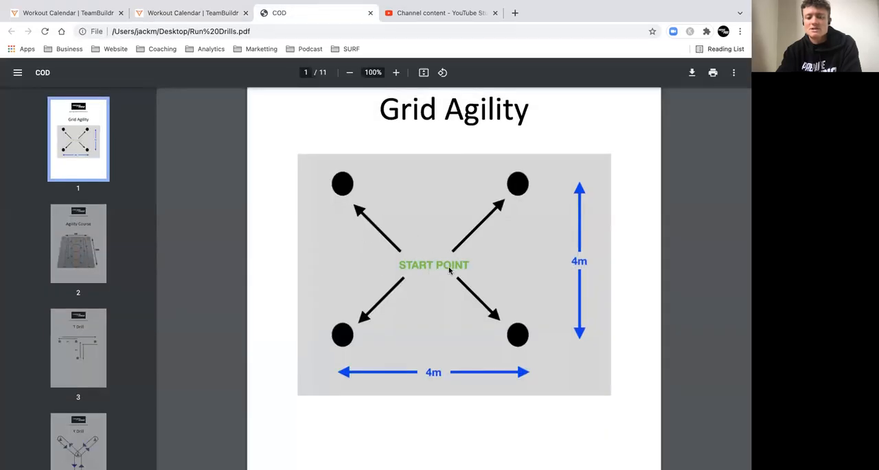
mouse_move(429, 268)
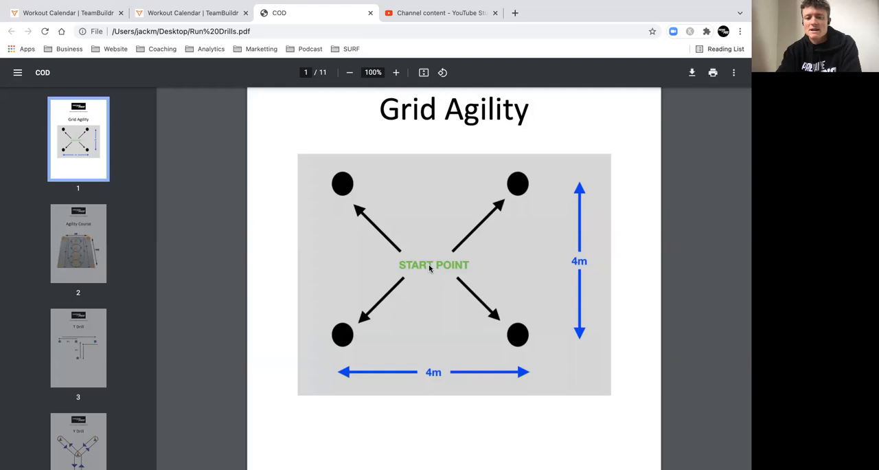
mouse_move(384, 225)
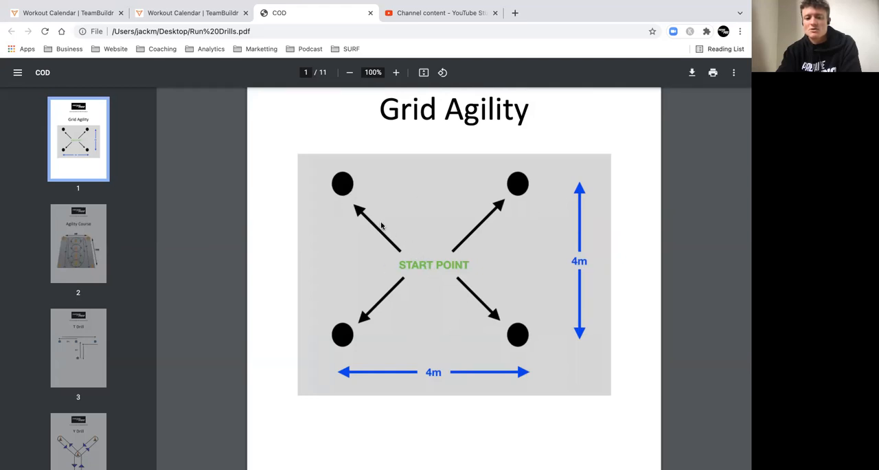
mouse_move(431, 268)
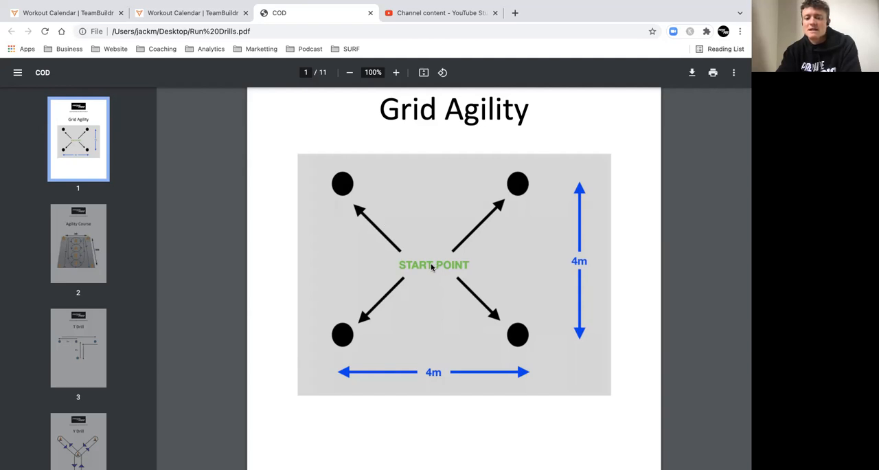
mouse_move(436, 265)
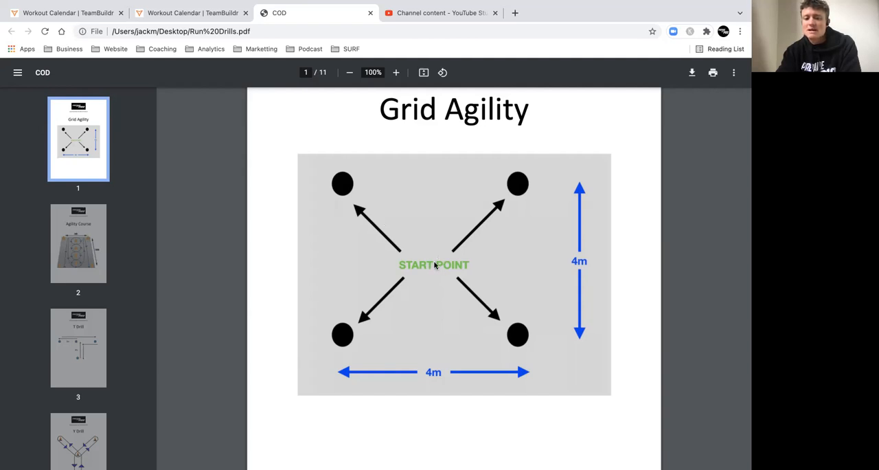
mouse_move(354, 196)
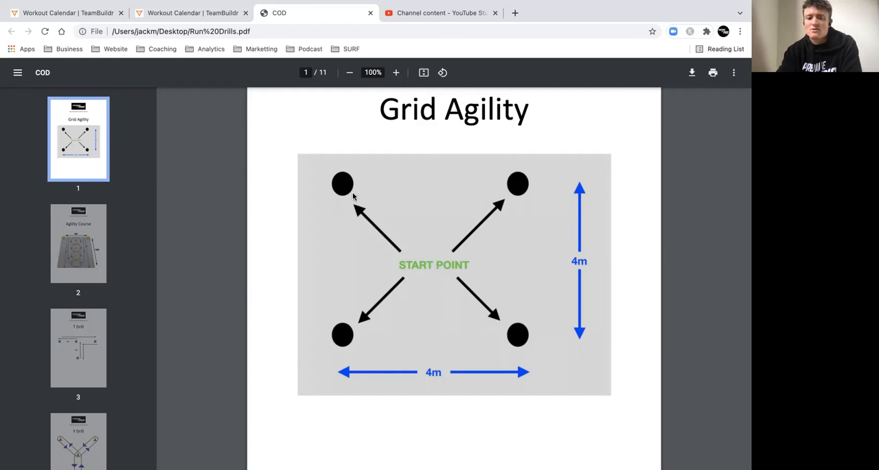
mouse_move(428, 271)
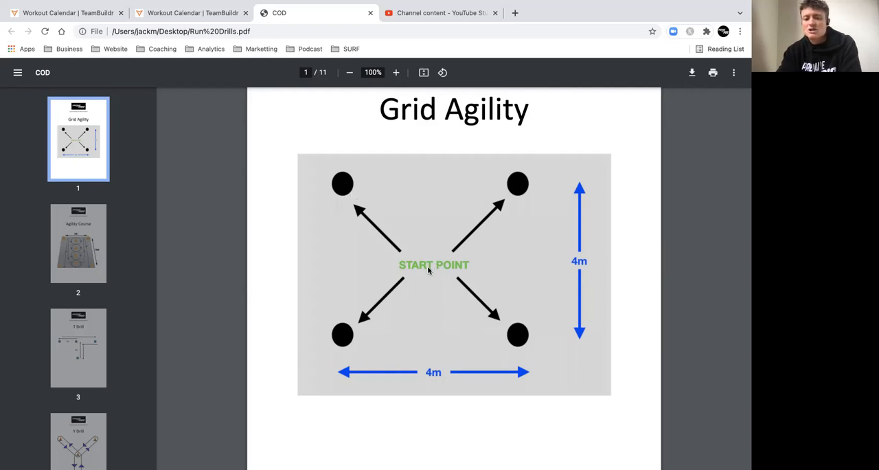
mouse_move(356, 326)
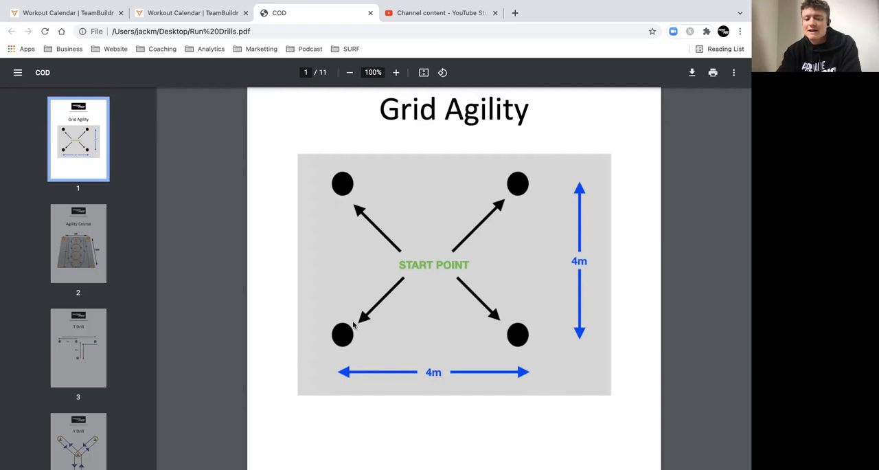
mouse_move(427, 263)
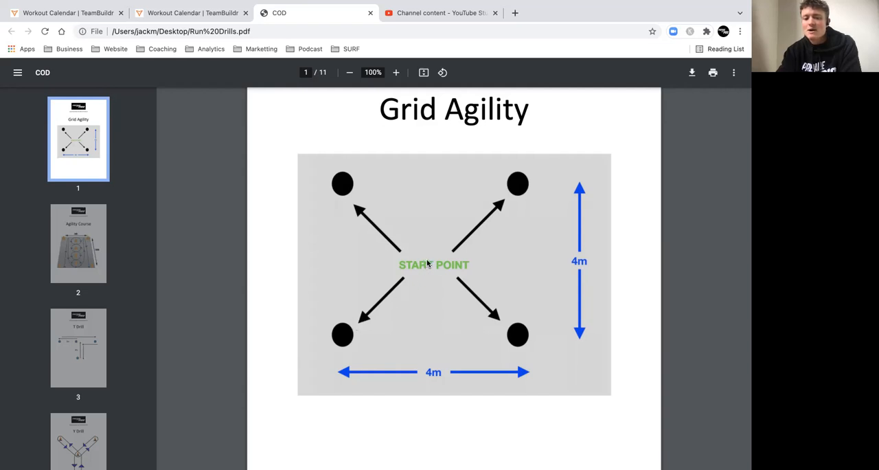
mouse_move(486, 217)
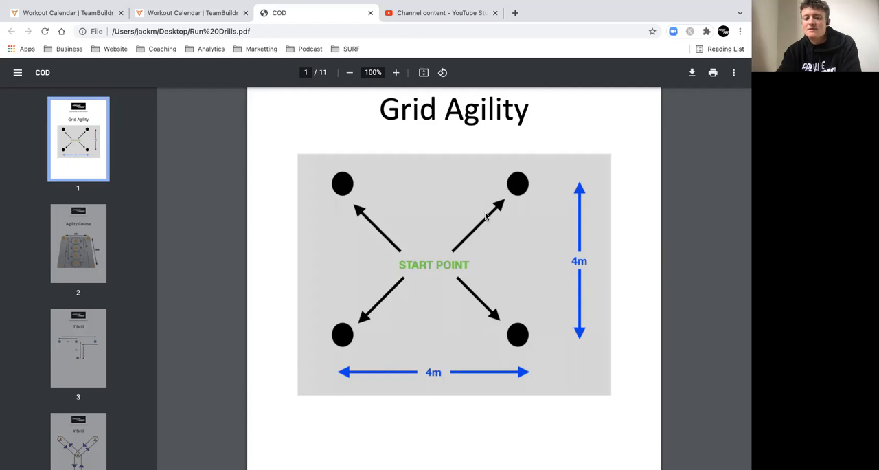
mouse_move(448, 260)
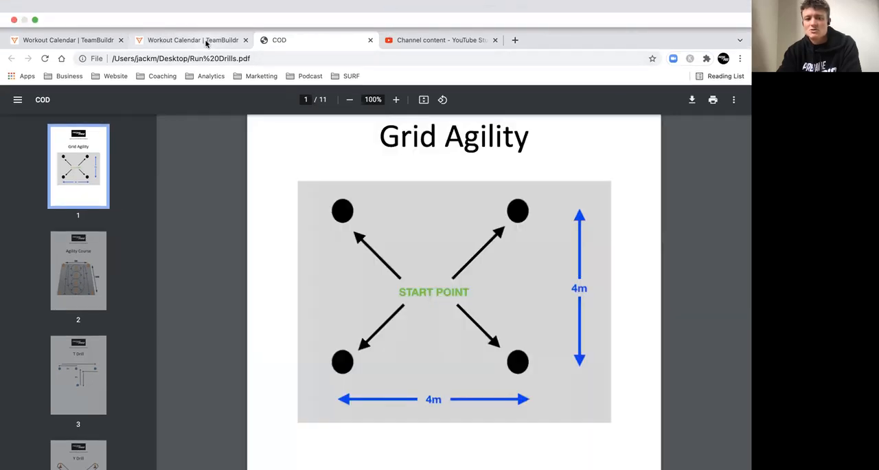
mouse_move(206, 42)
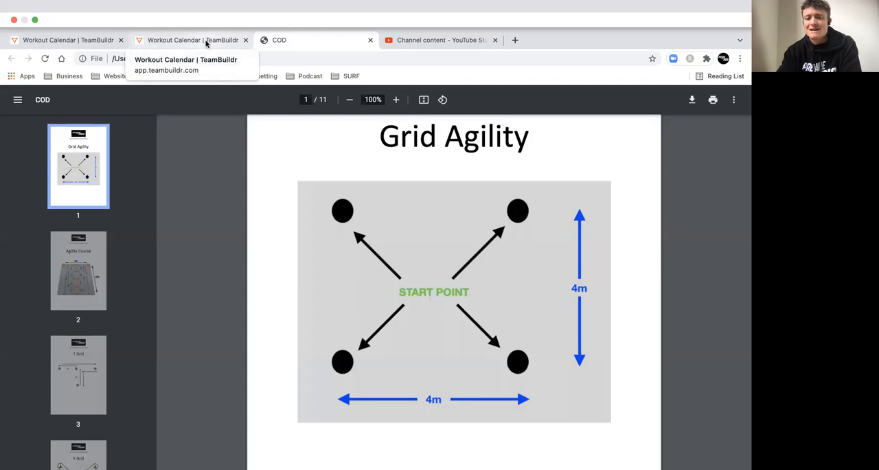
Step: Return to the Workout Calendar tab showing the Combo session card beside Grid Agility
click(192, 40)
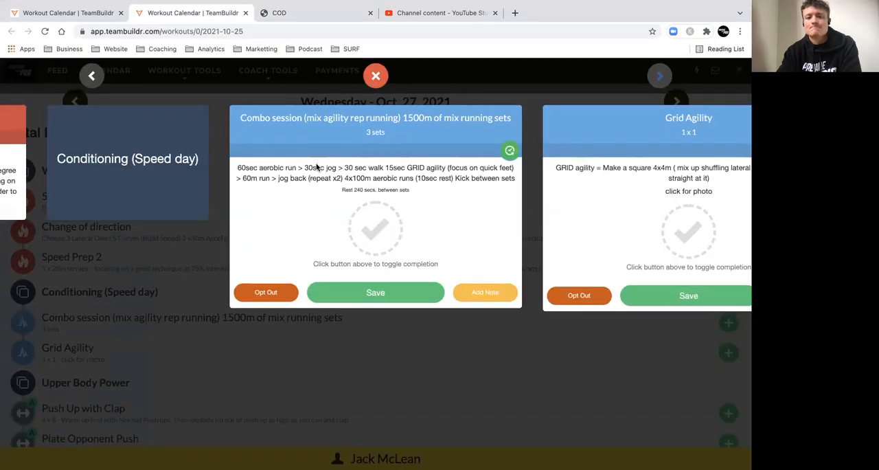
mouse_move(464, 178)
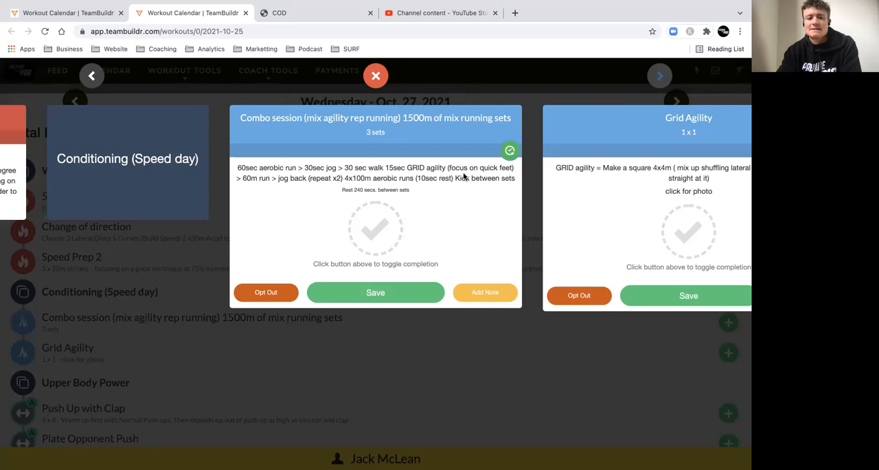
mouse_move(266, 187)
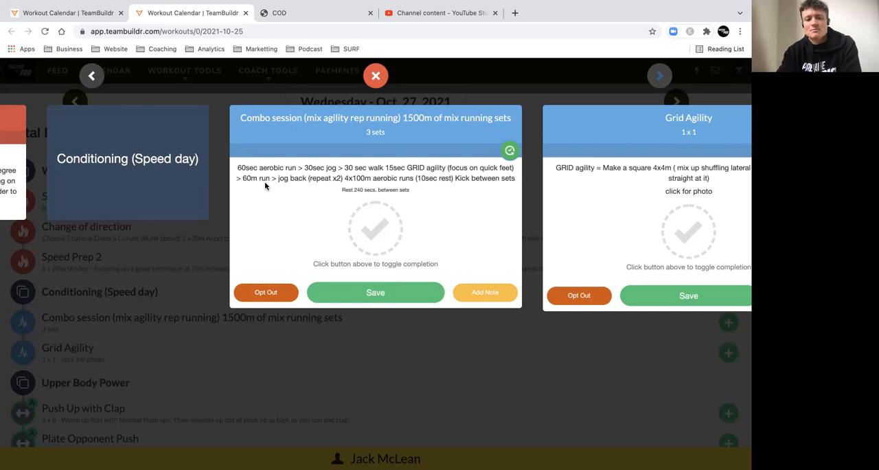
mouse_move(287, 180)
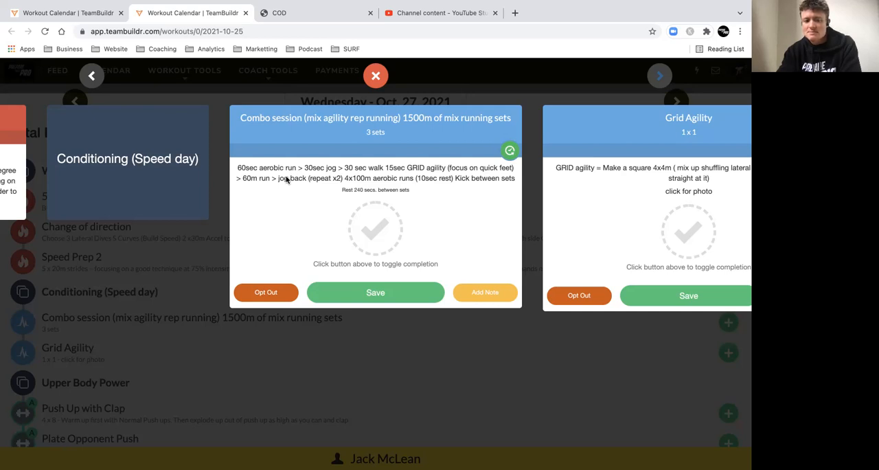
mouse_move(314, 181)
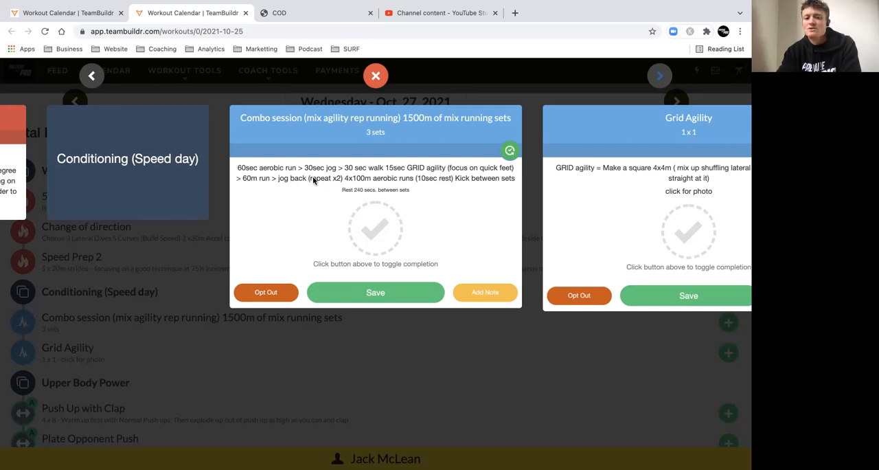
mouse_move(324, 185)
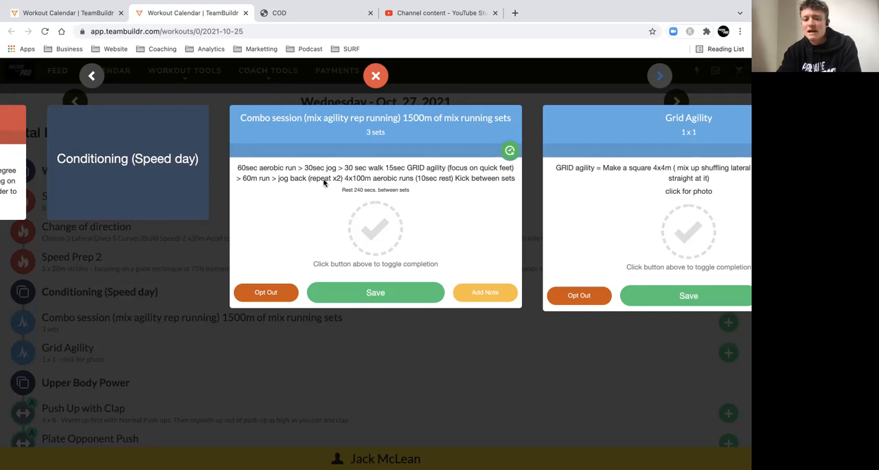
mouse_move(247, 169)
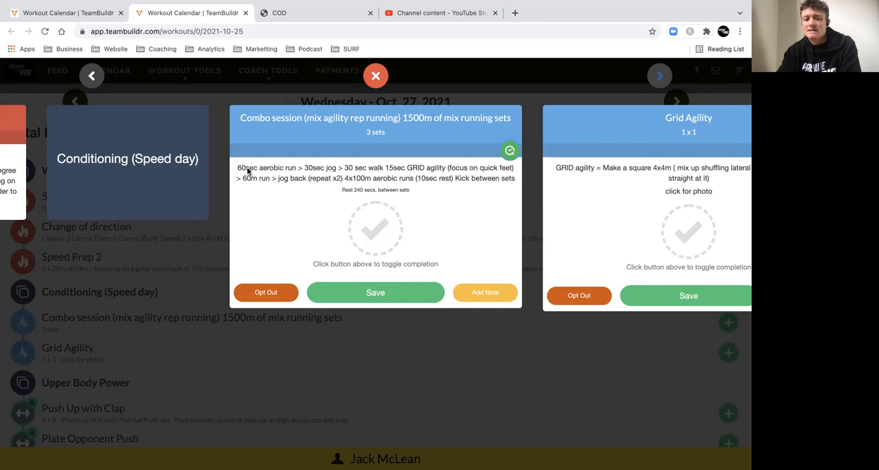
mouse_move(326, 188)
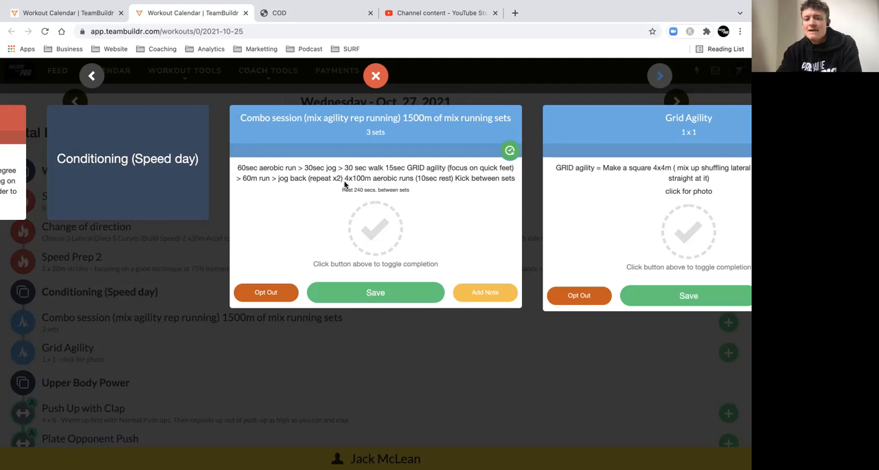
mouse_move(317, 186)
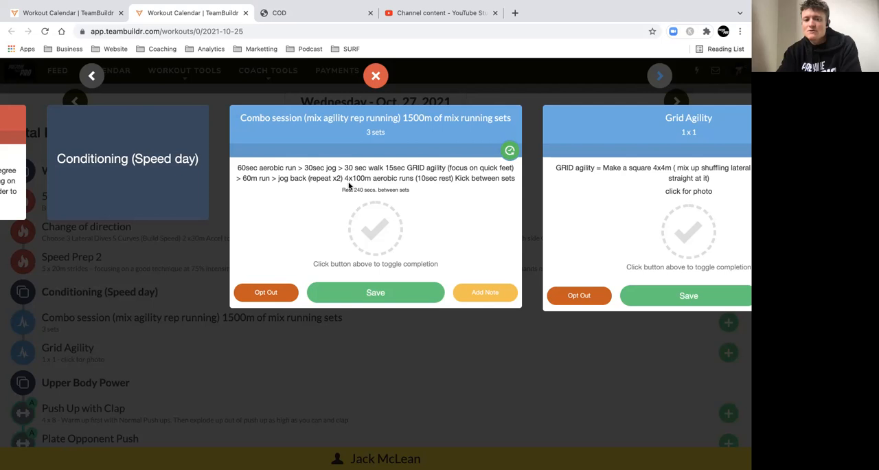
mouse_move(416, 189)
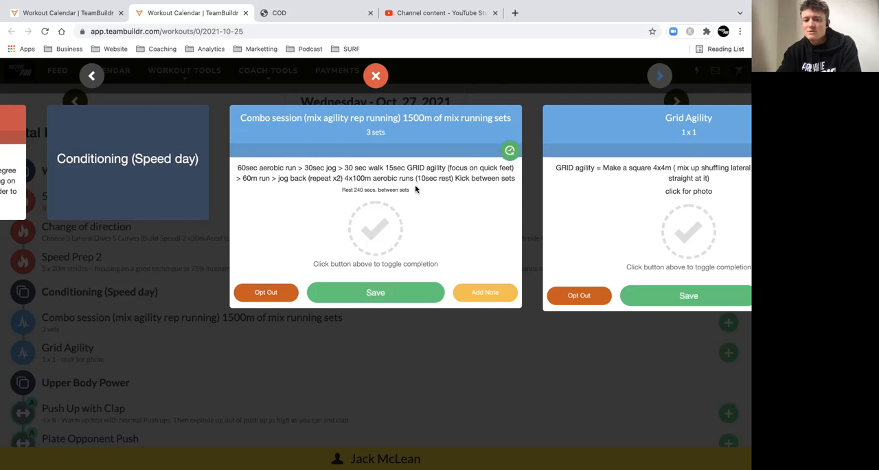
mouse_move(420, 190)
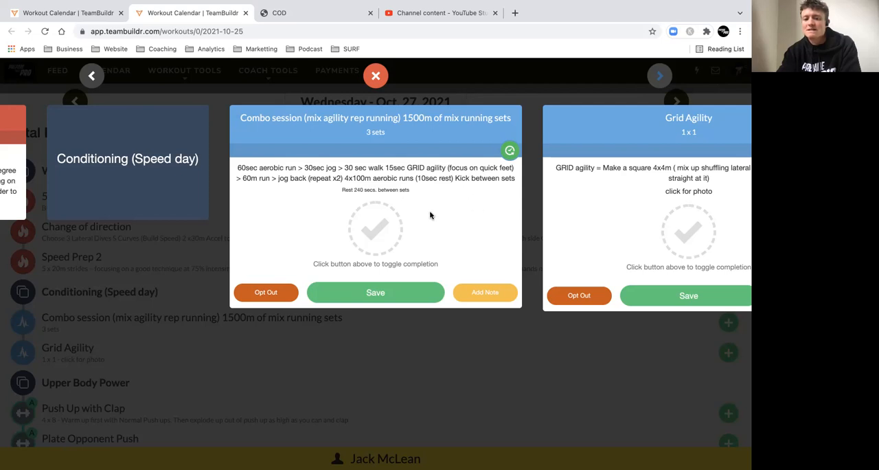
mouse_move(399, 209)
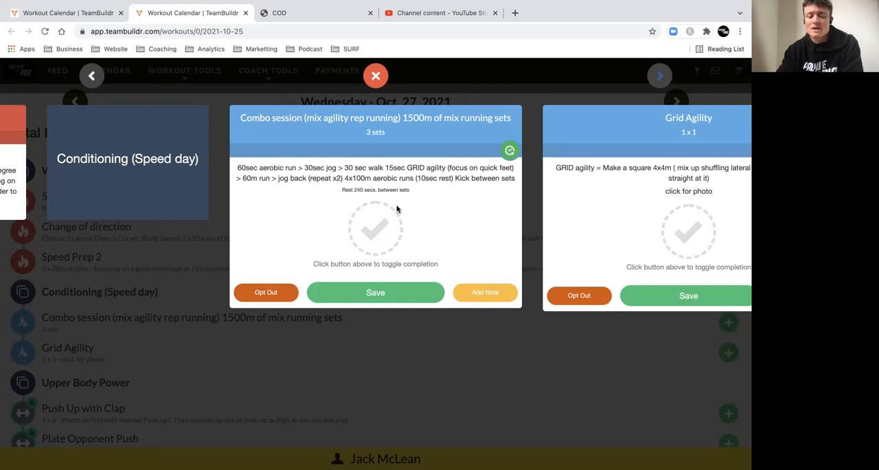
mouse_move(422, 198)
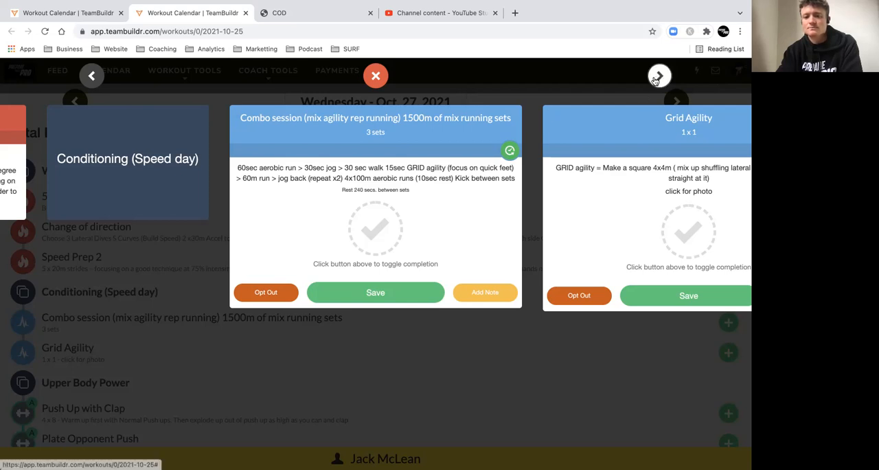
click(659, 75)
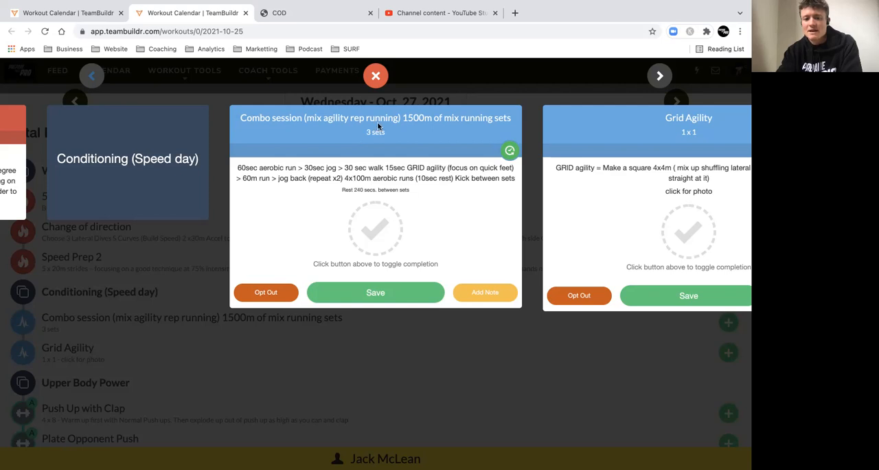
mouse_move(378, 145)
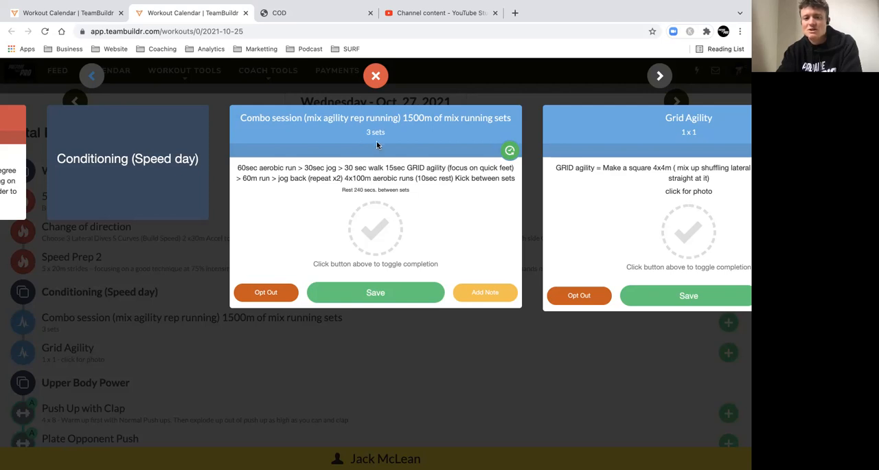